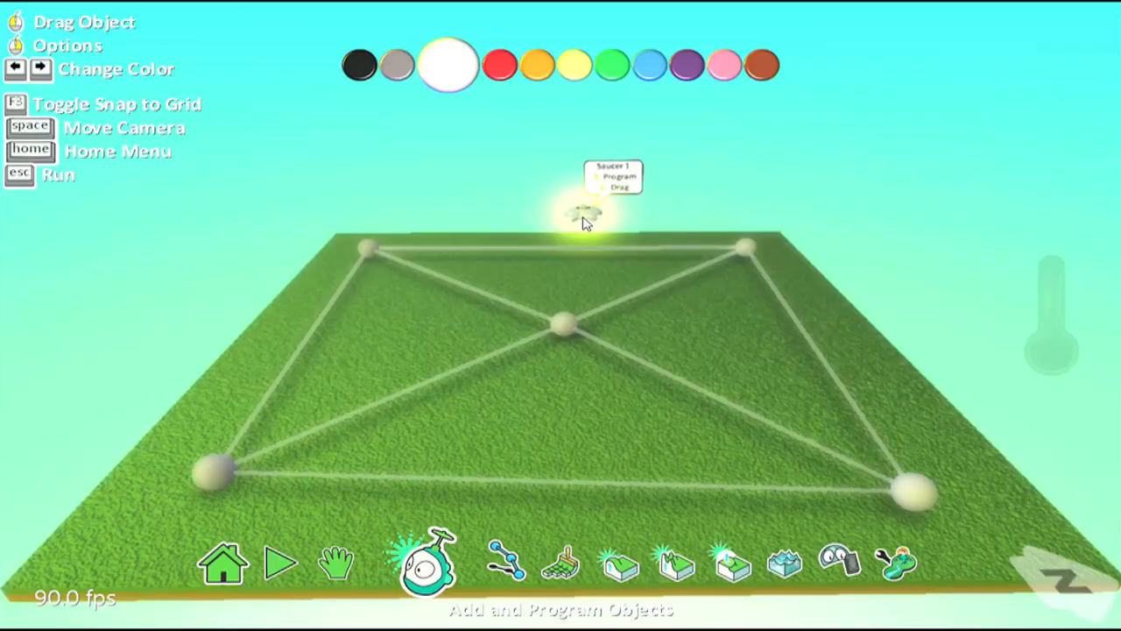
Open the saucer's program to view its 'move on path' rule.
click(617, 176)
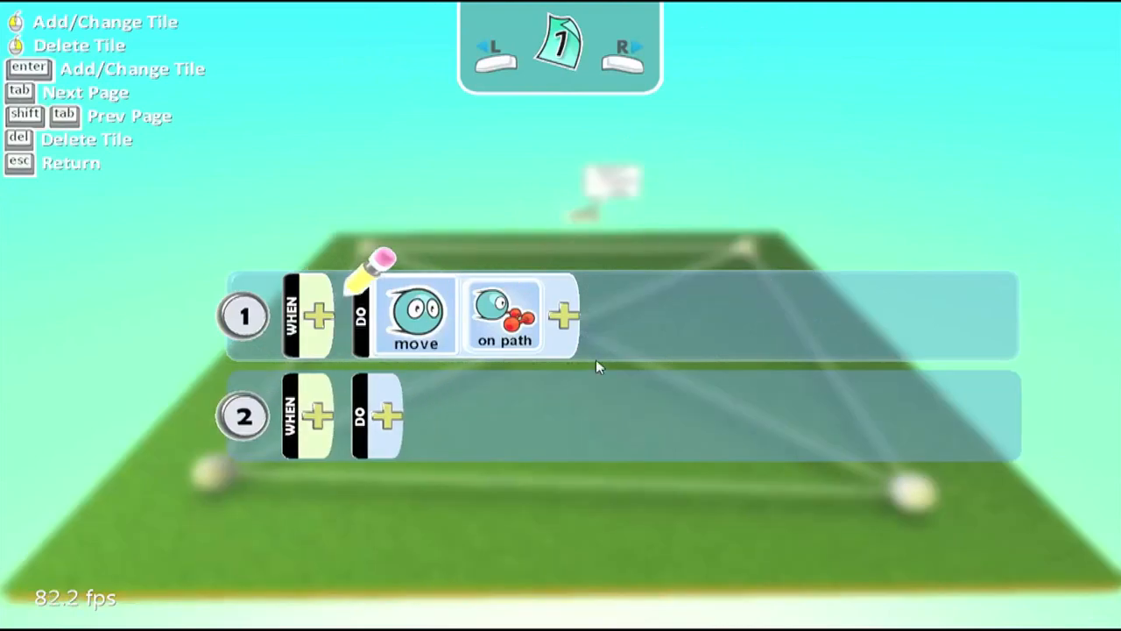
mouse_move(536, 355)
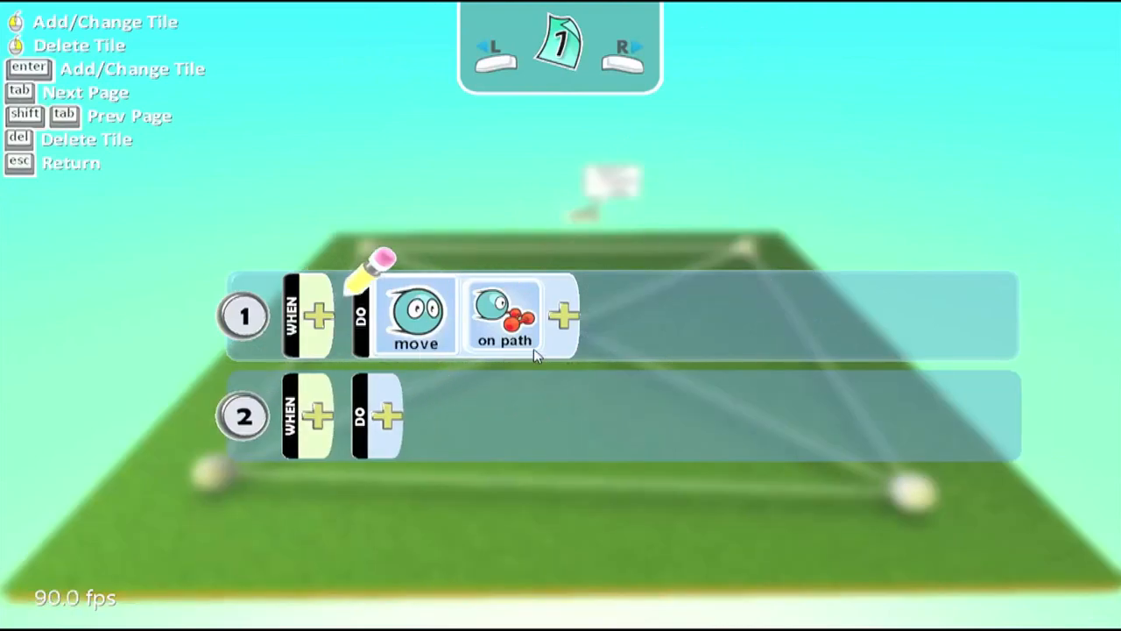